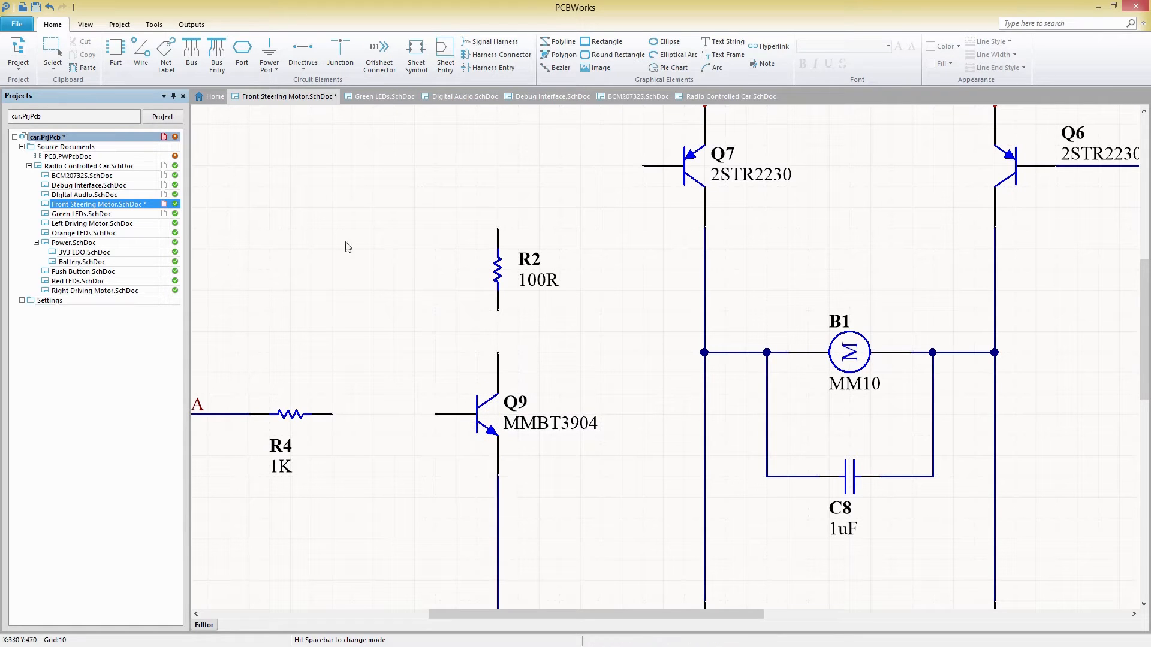
- Switch to the Radio Controlled Car top-level sheet and show the Project ribbon commands
left_click(141, 52)
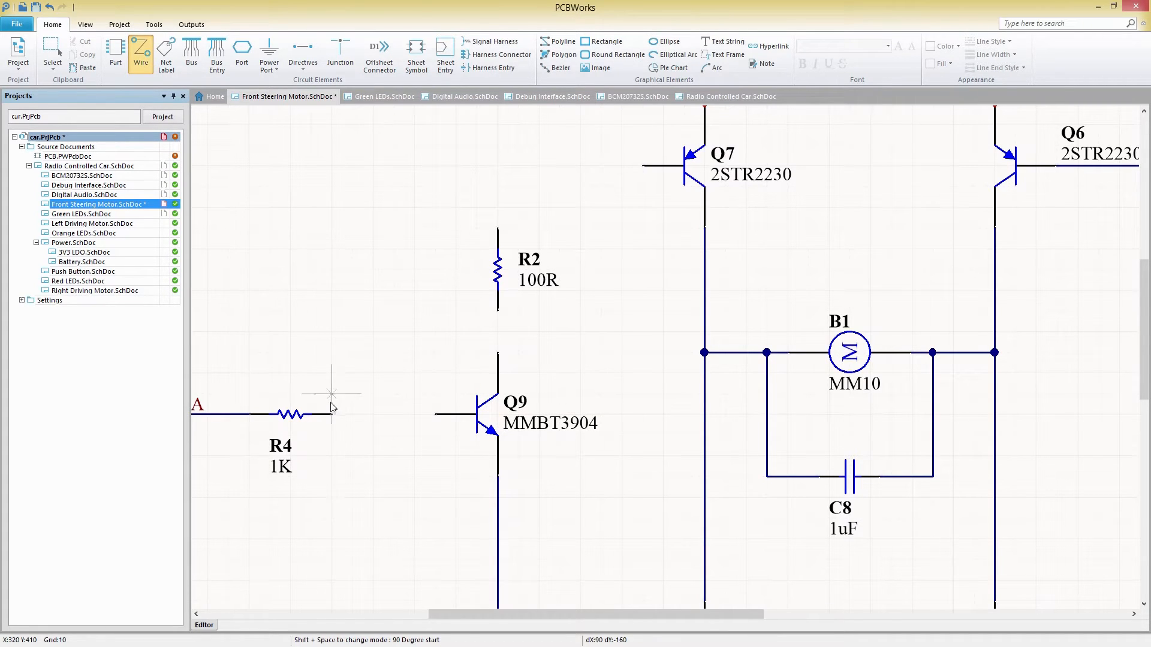
mouse_move(497, 316)
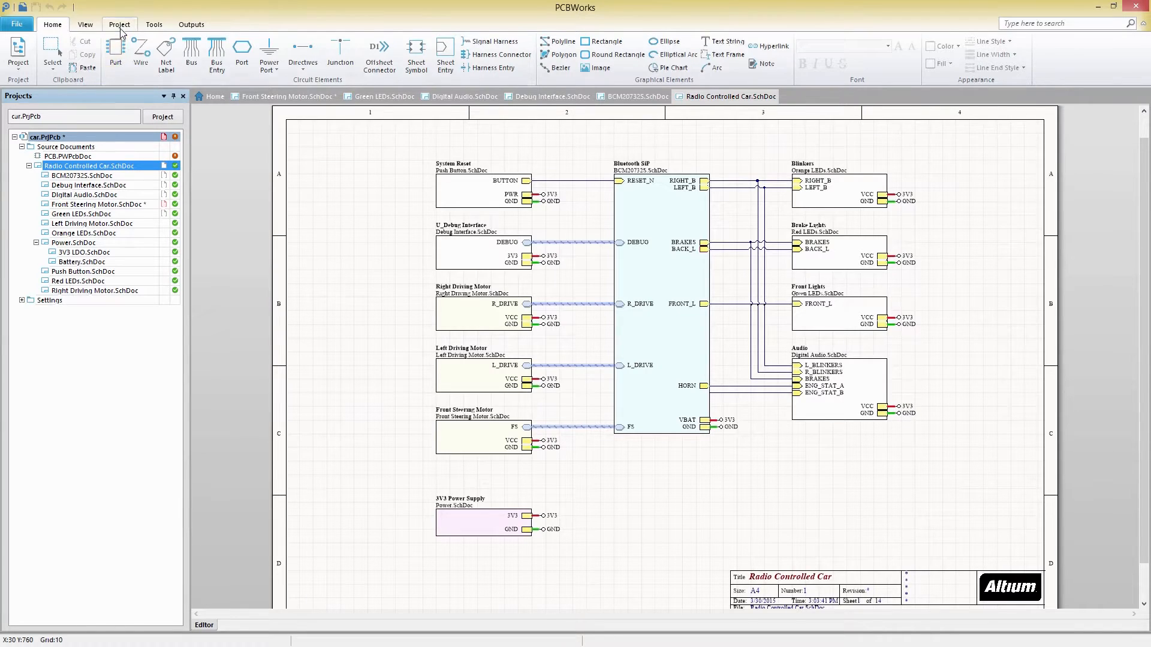
left_click(118, 24)
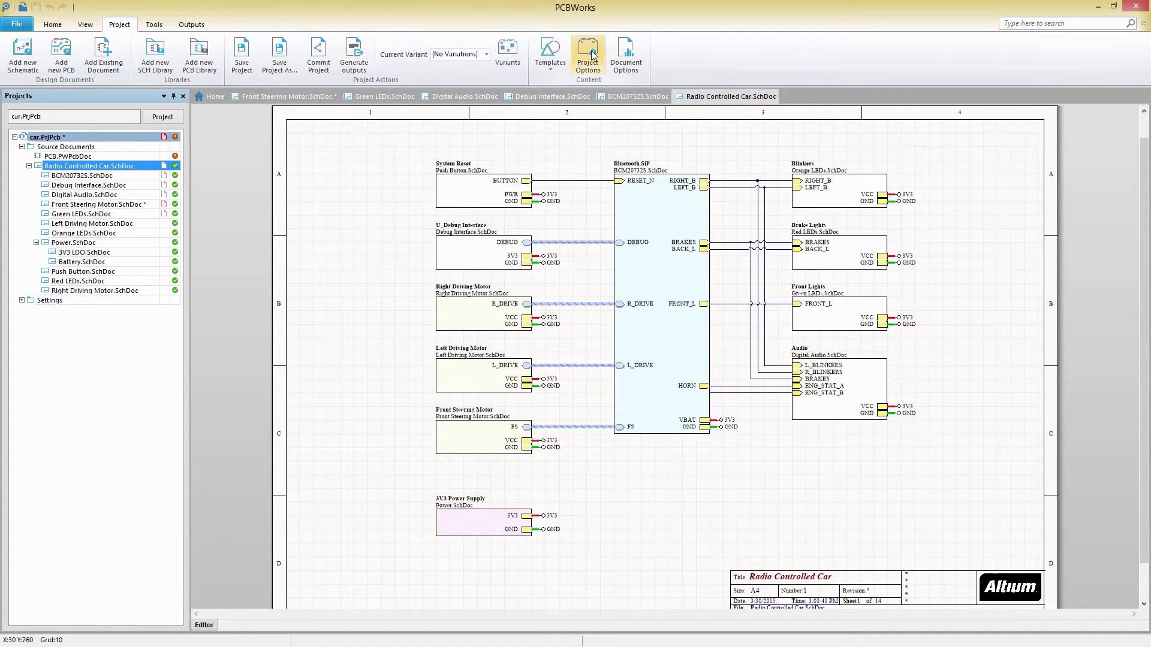
- In Project Options' Connection Matrix, set Output Port to Input Pin as a Fatal Error
left_click(588, 56)
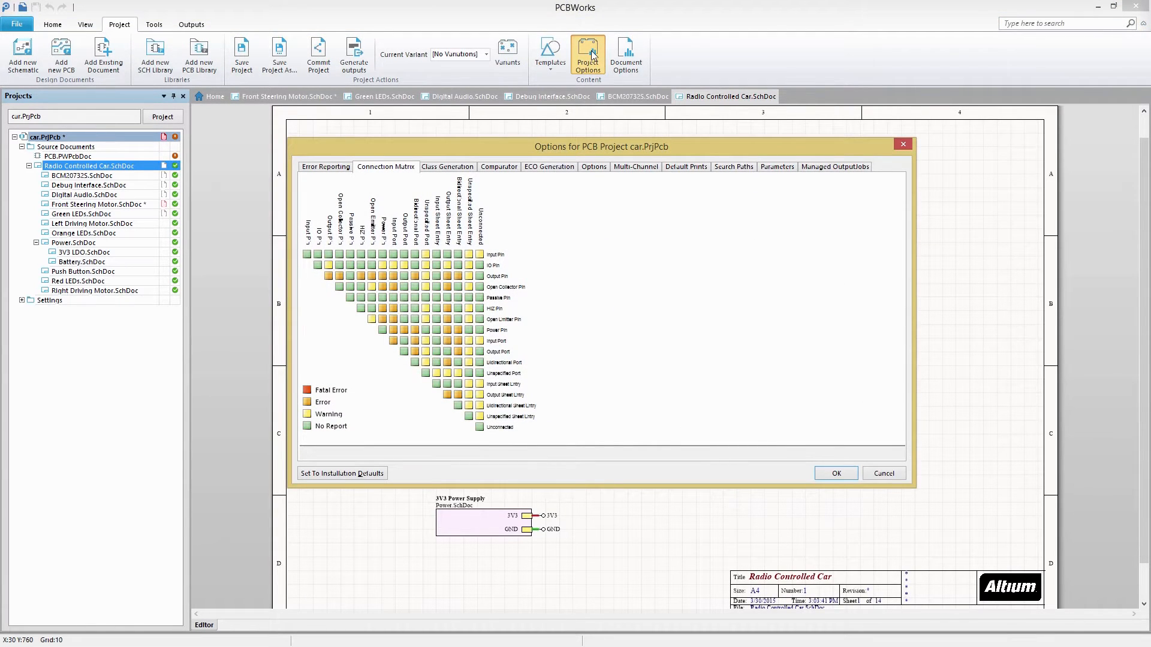
mouse_move(492, 263)
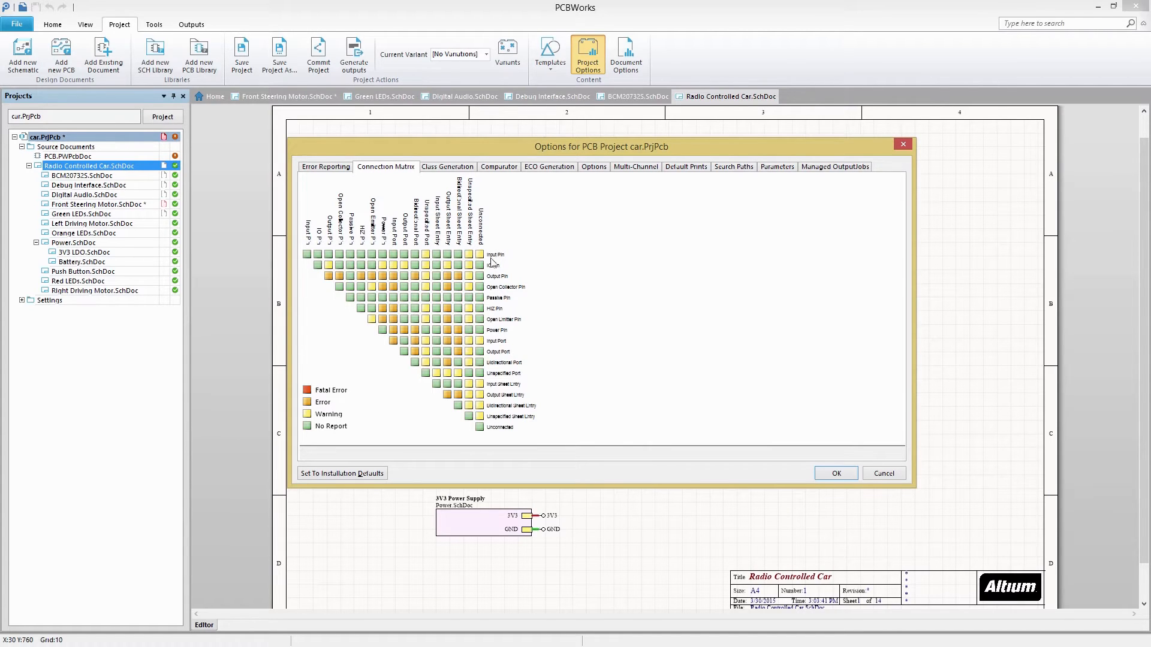
mouse_move(404, 256)
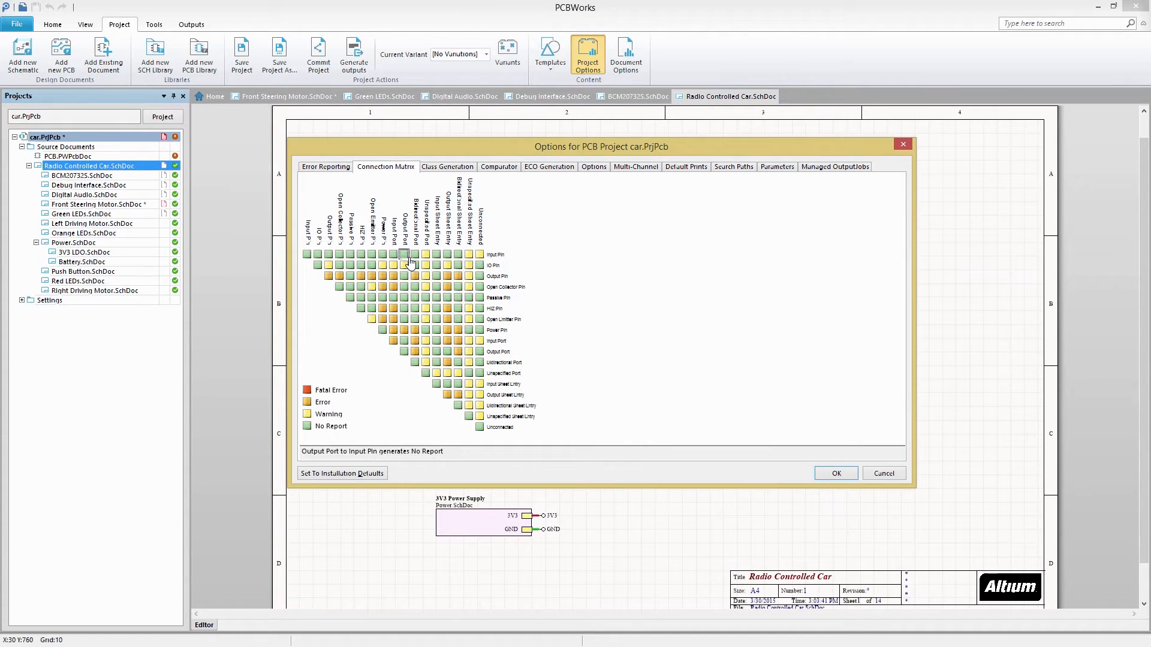
left_click(404, 255)
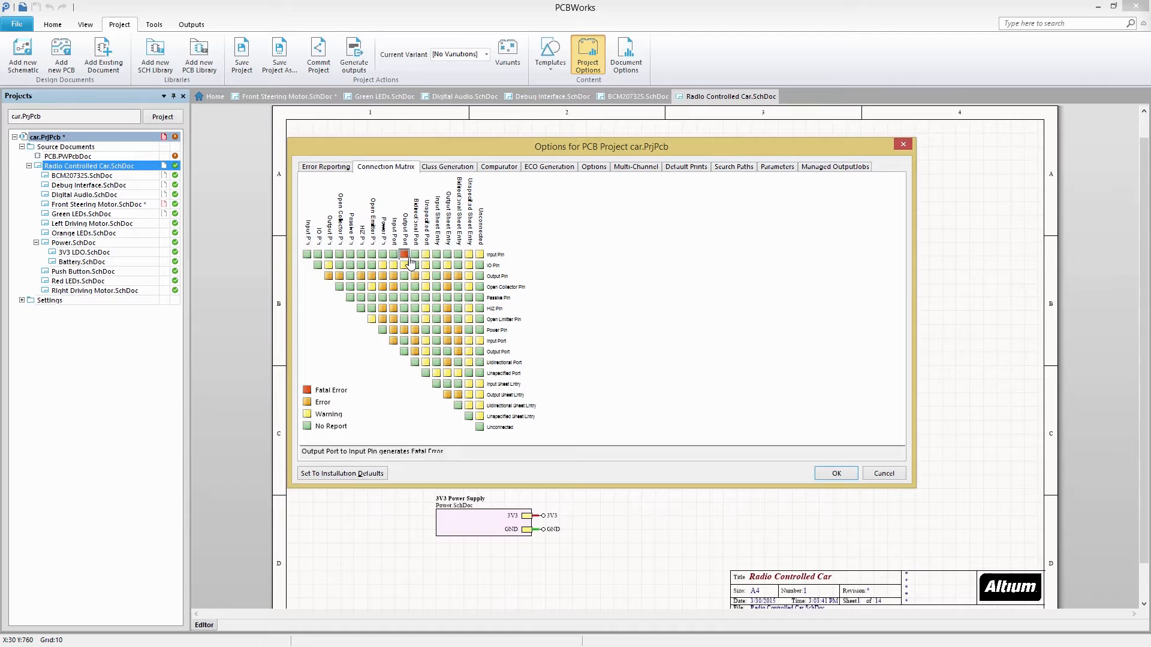
left_click(402, 254)
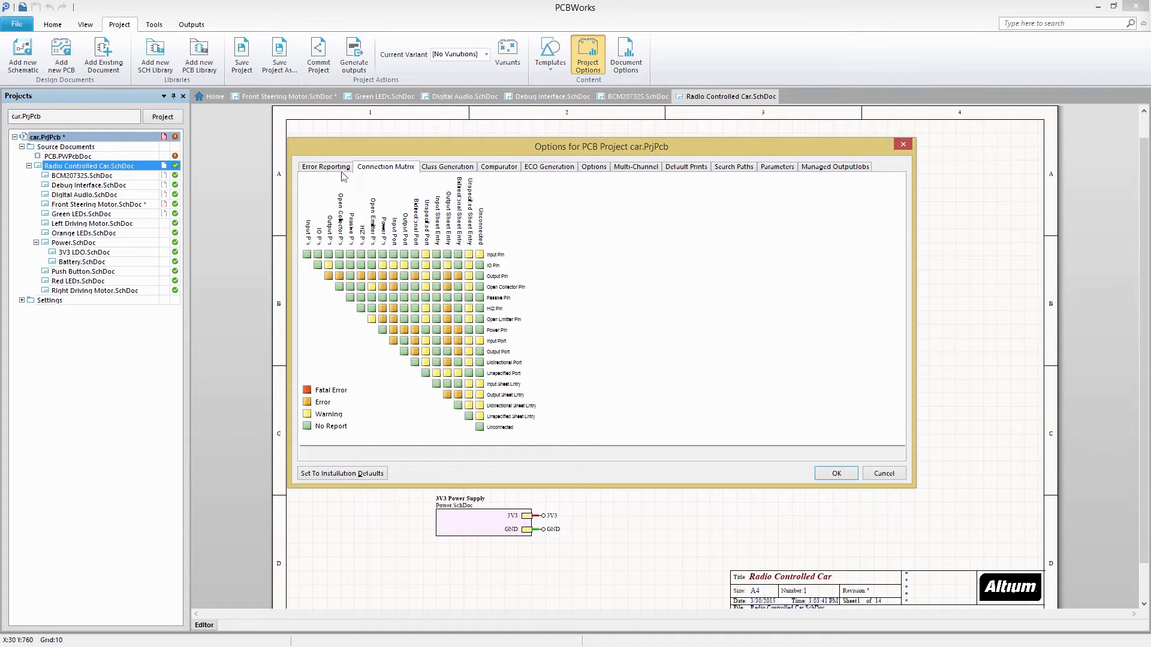
- Review the Error Reporting list of violation types and their report modes
left_click(325, 166)
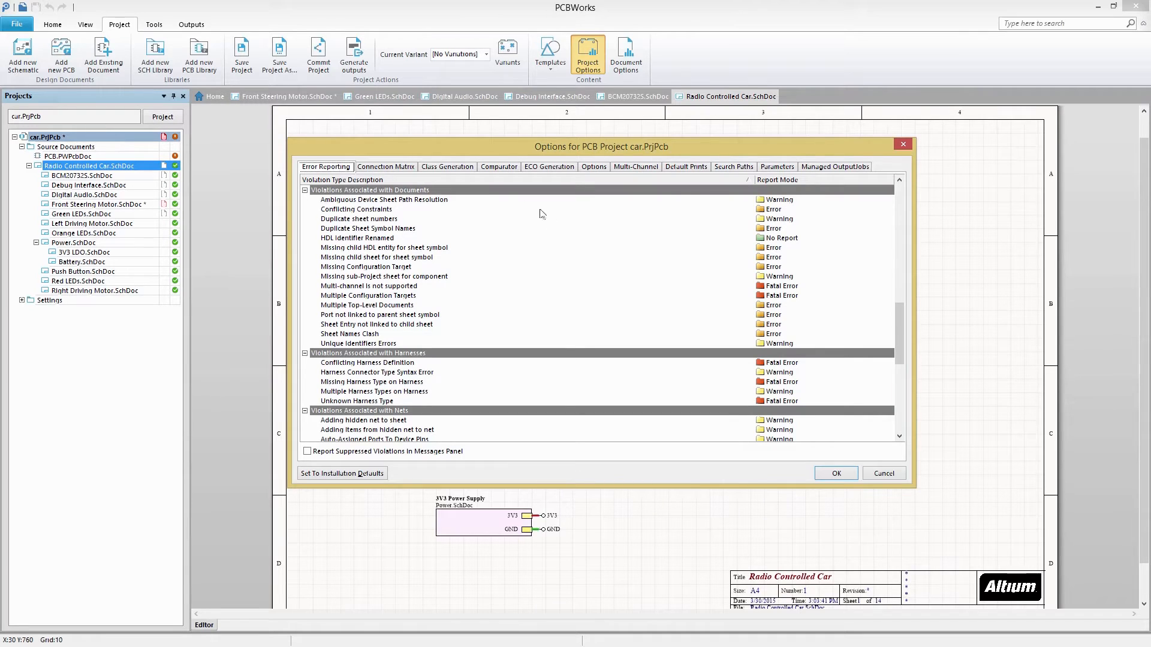
scroll("down", 3)
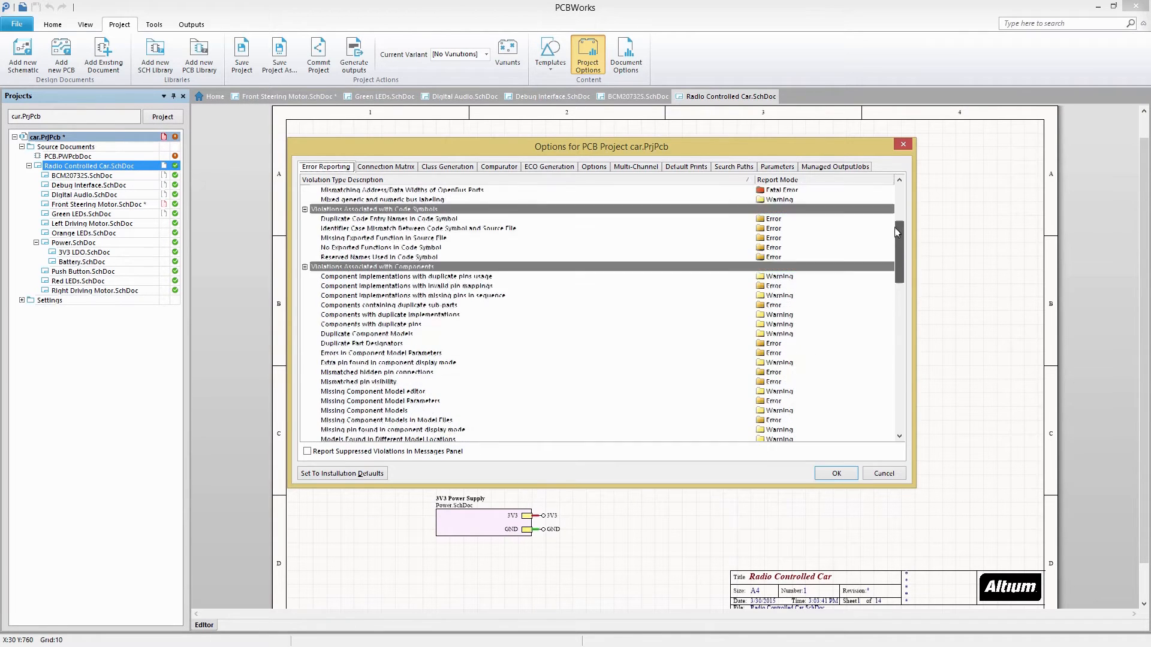
scroll("down", 3)
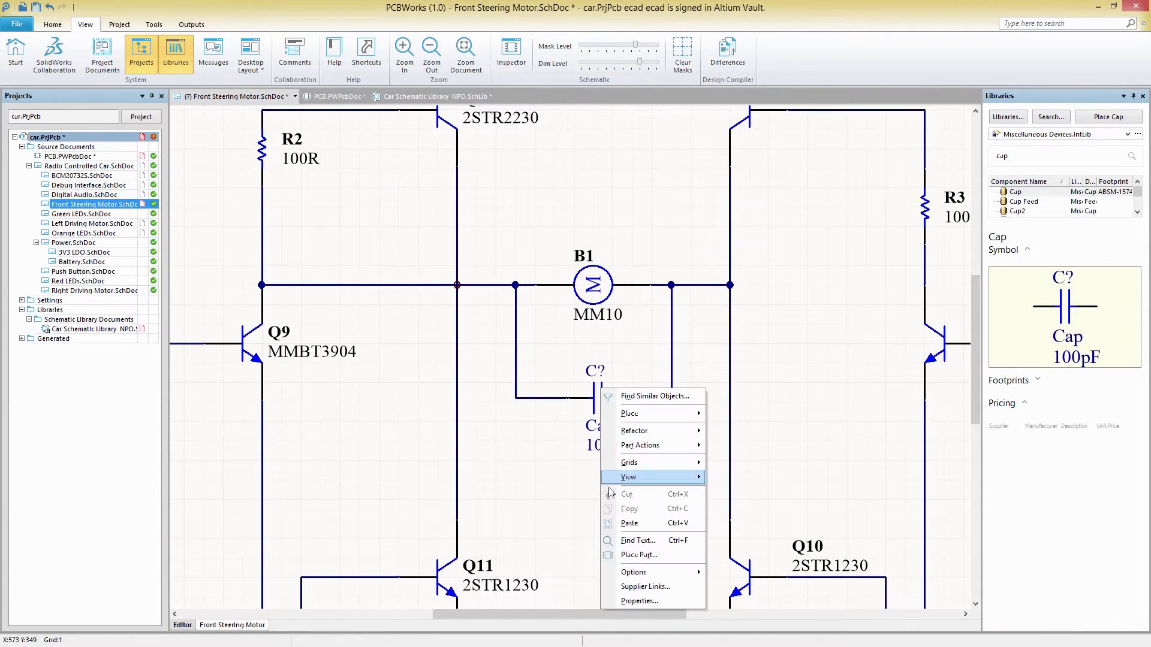
- Link the capacitor to Digi-Key's Murata GRM1555C1H101JA01D 100pF 0402 part and return to the sheet
left_click(646, 586)
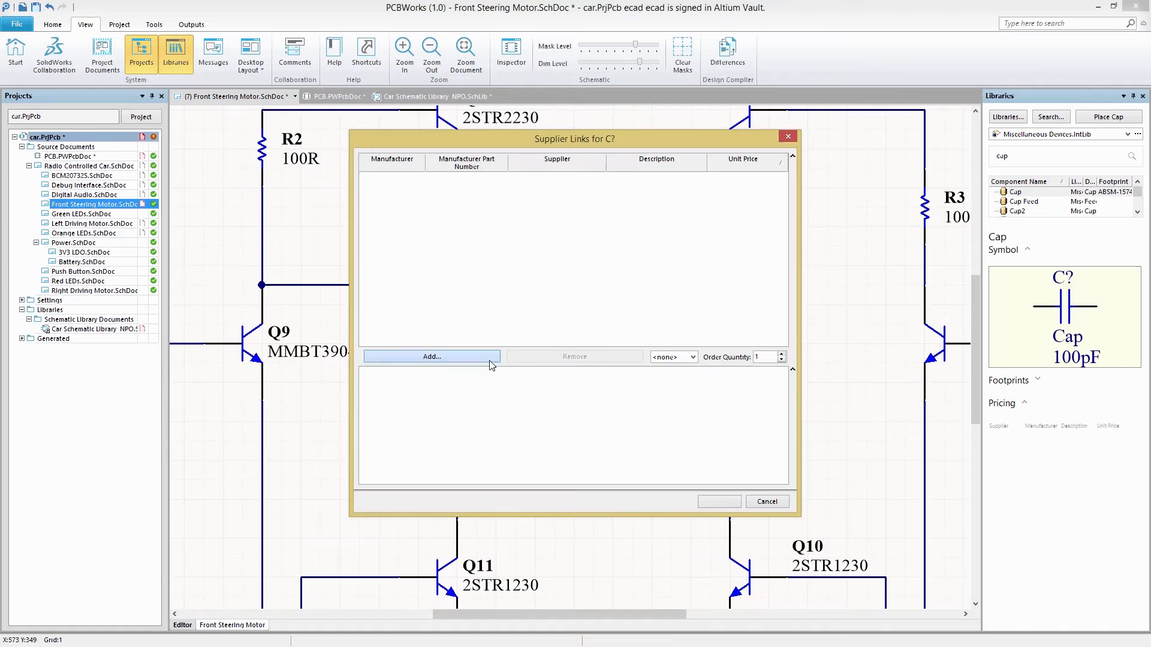
left_click(431, 356)
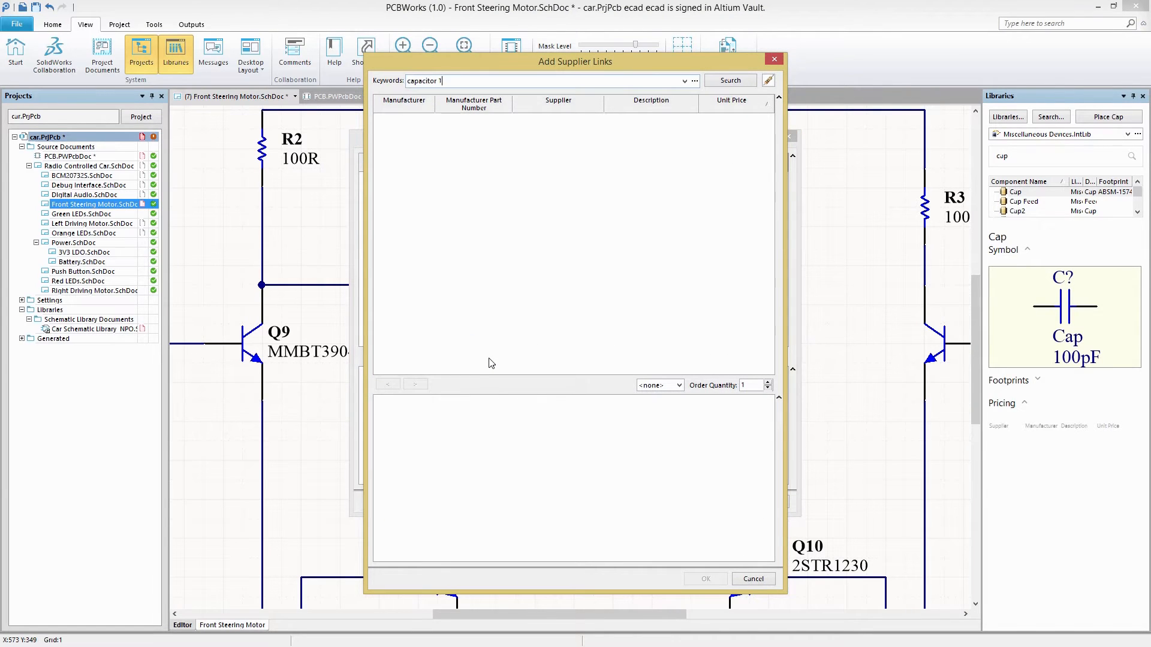
left_click(729, 80)
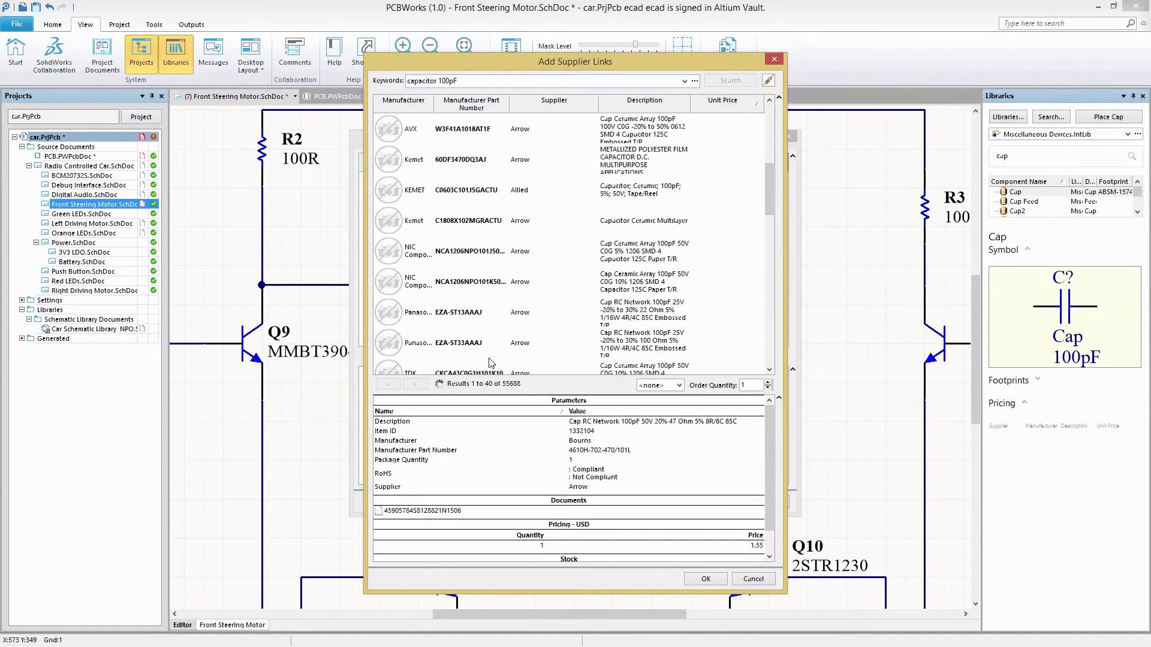
left_click(730, 80)
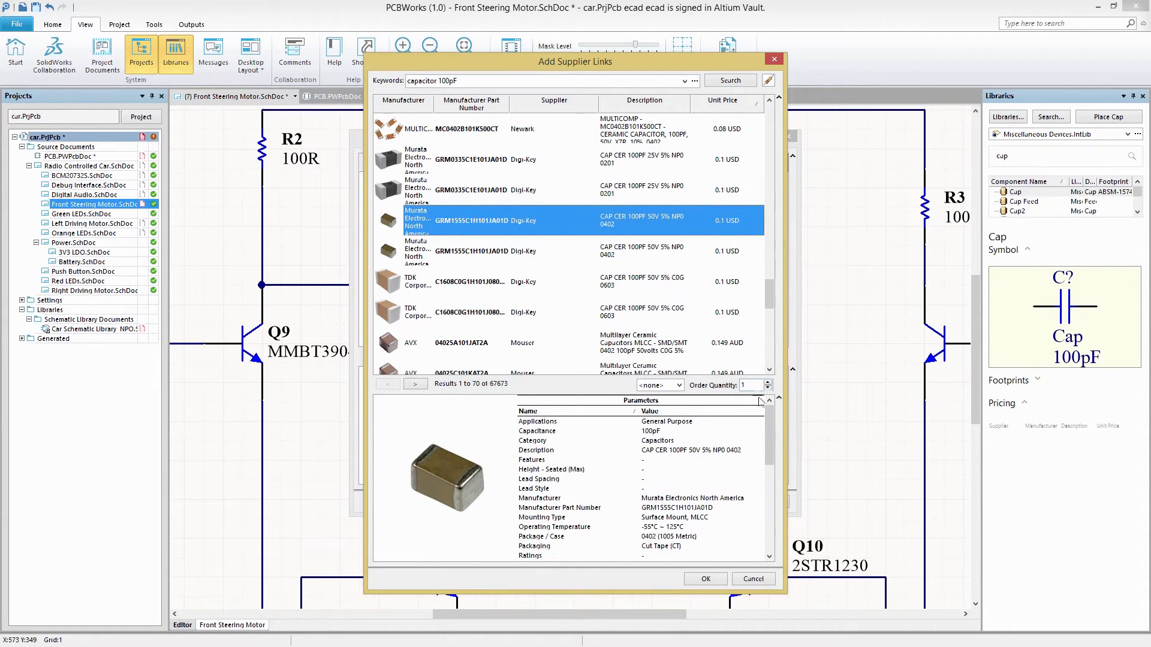
scroll("down", 3)
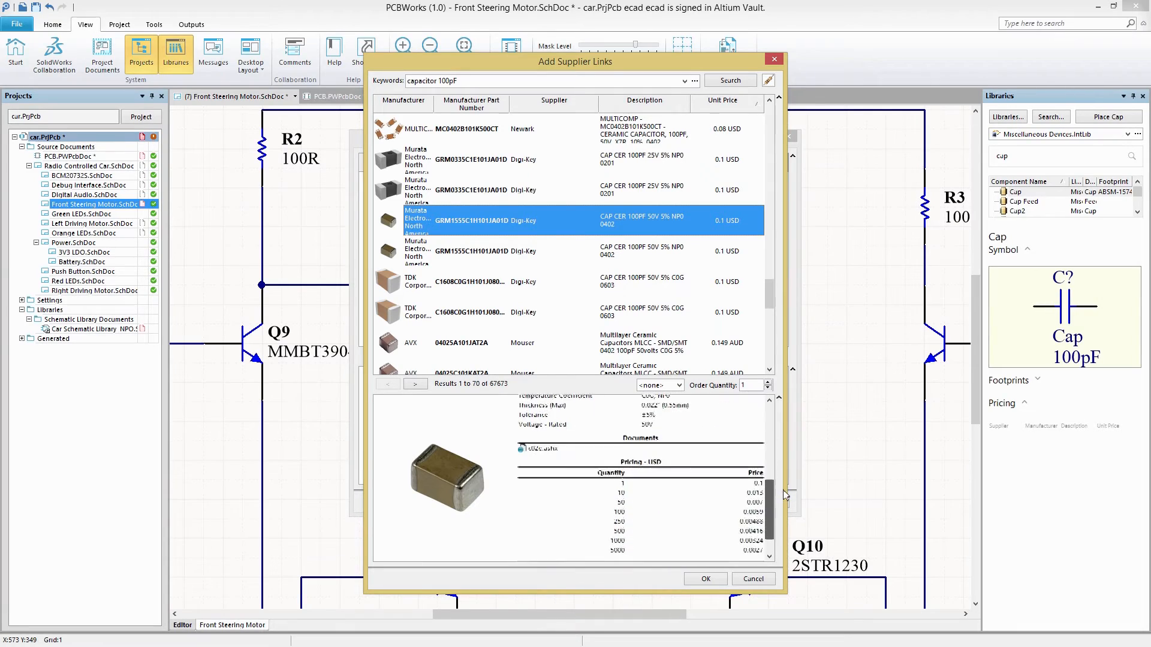
left_click(704, 579)
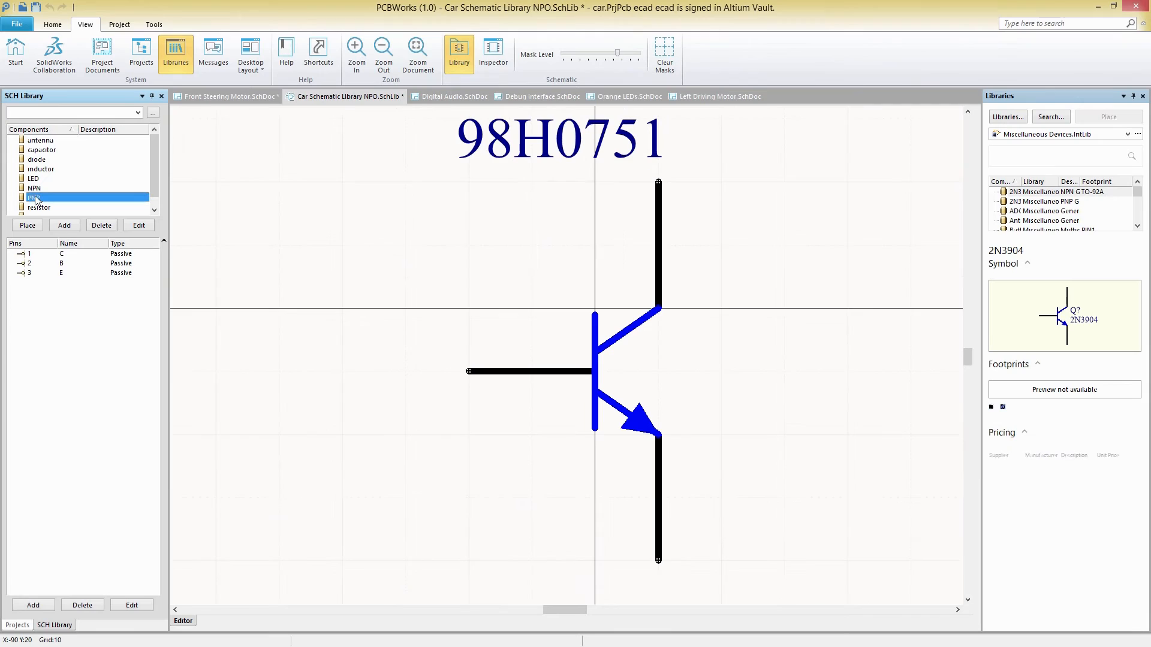
left_click(34, 197)
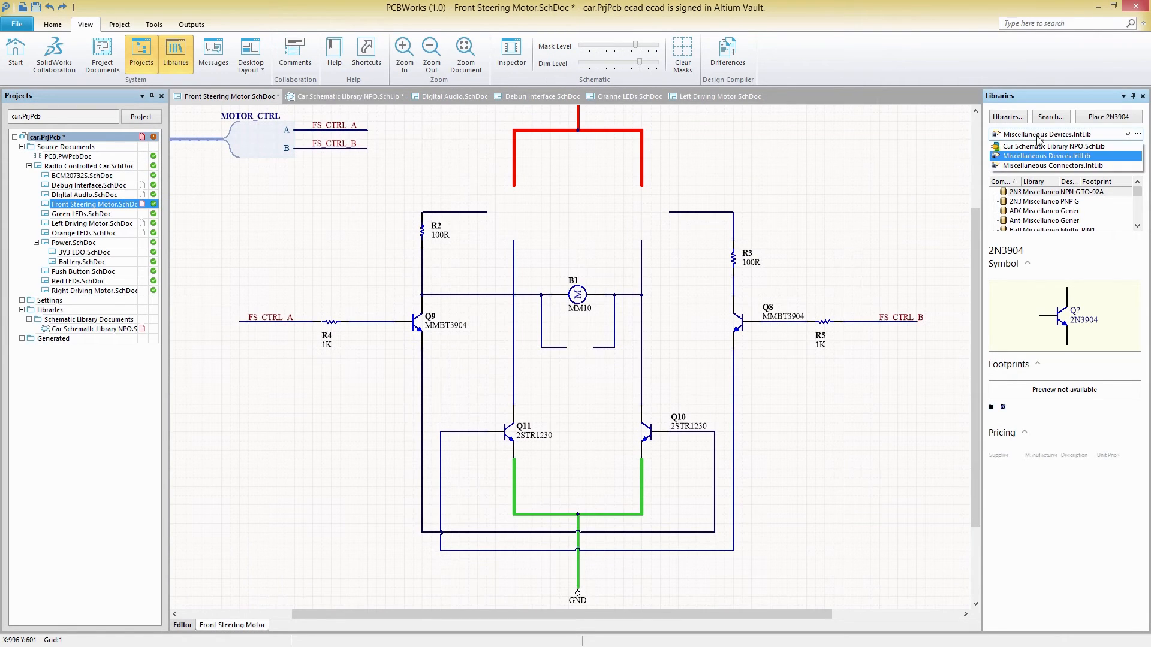
- Place the PNP transistor from Car Schematic Library NPO.SchLib and show its properties
left_click(1057, 145)
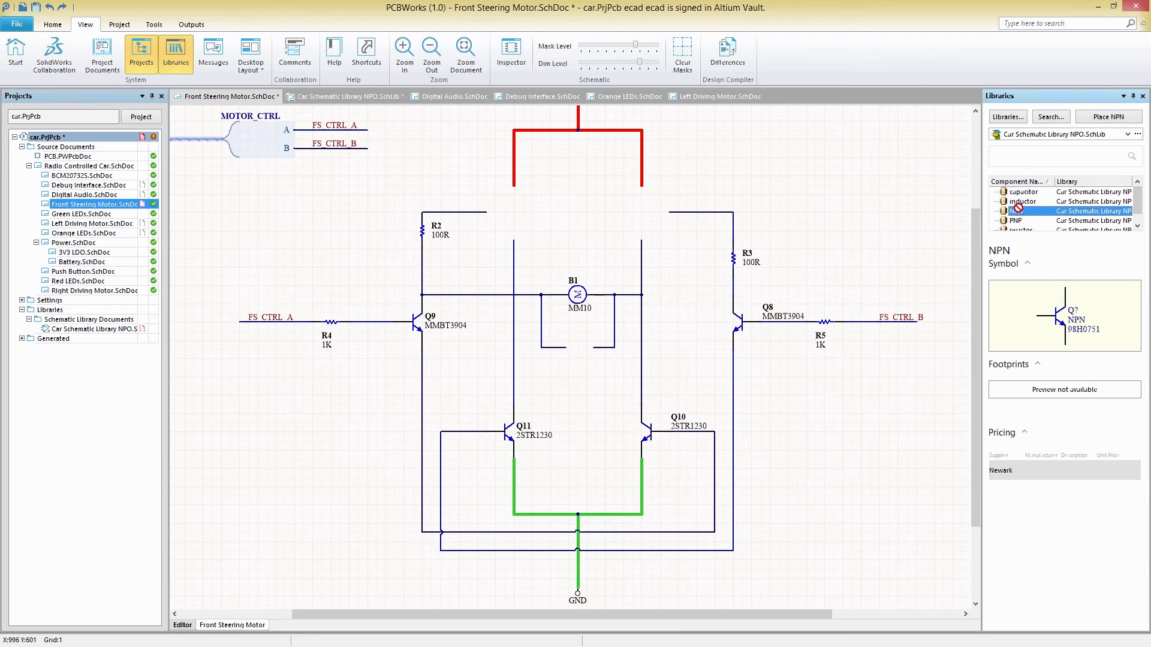
left_click(1015, 220)
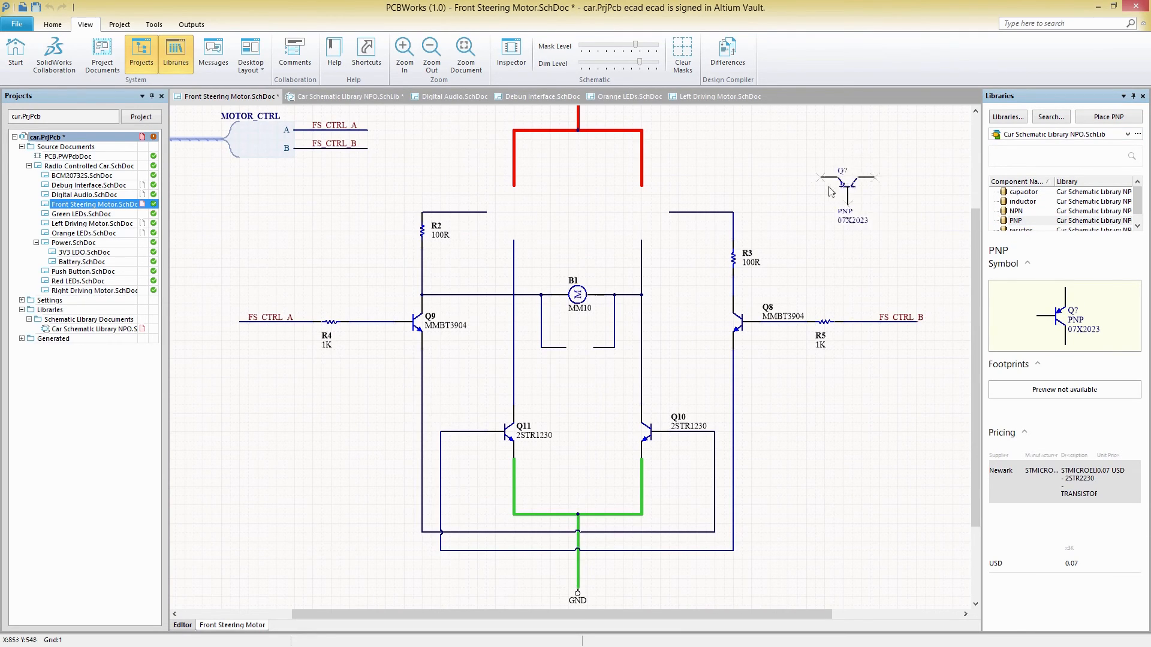
double_click(850, 180)
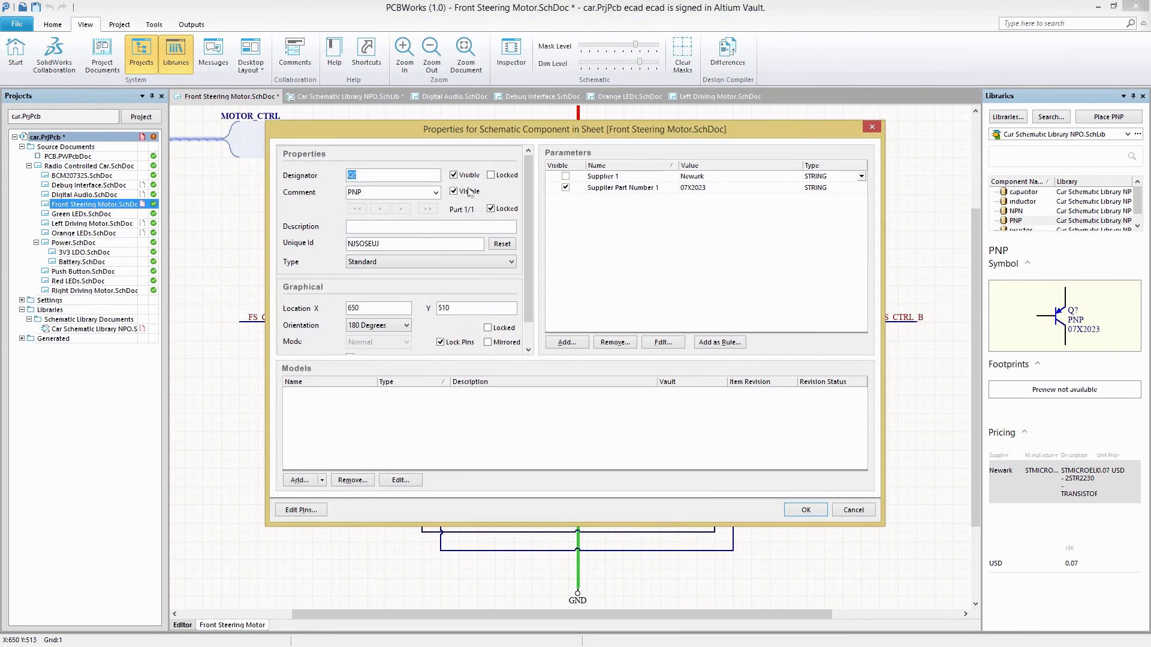